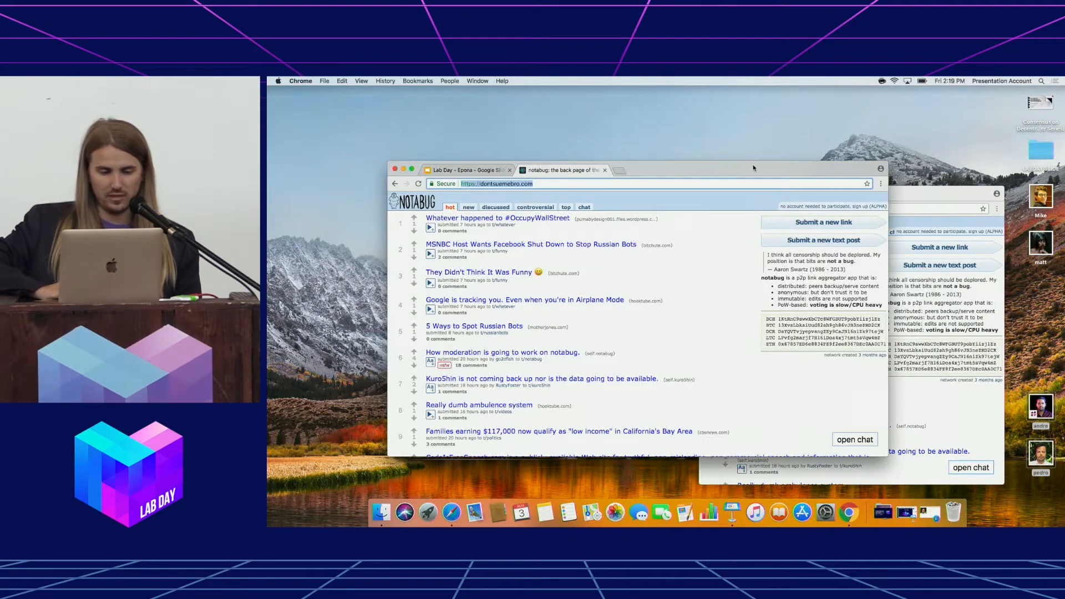
Move the Chrome window further left on the screen.
left_click_drag(752, 167, 625, 153)
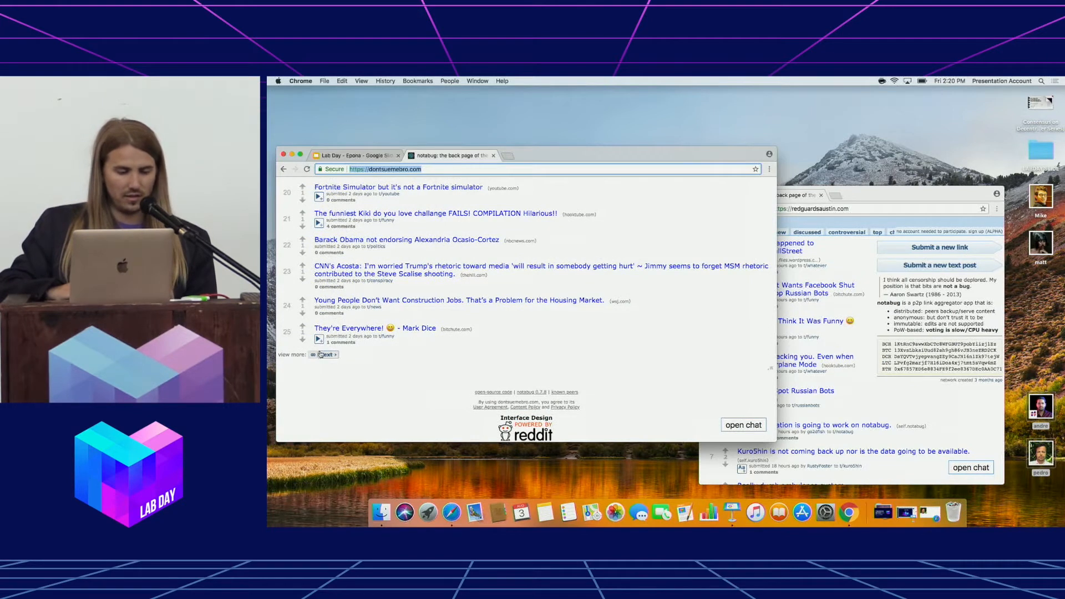
mouse_move(328, 354)
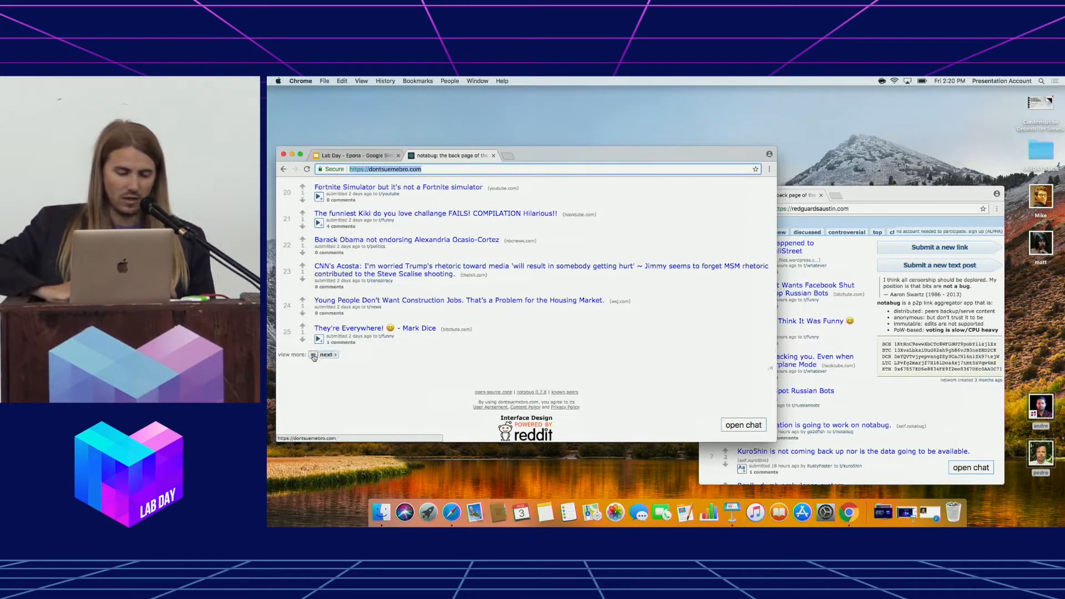
Load posts past the first 25 via 'next' and scroll down to entries around 114–122.
left_click(328, 354)
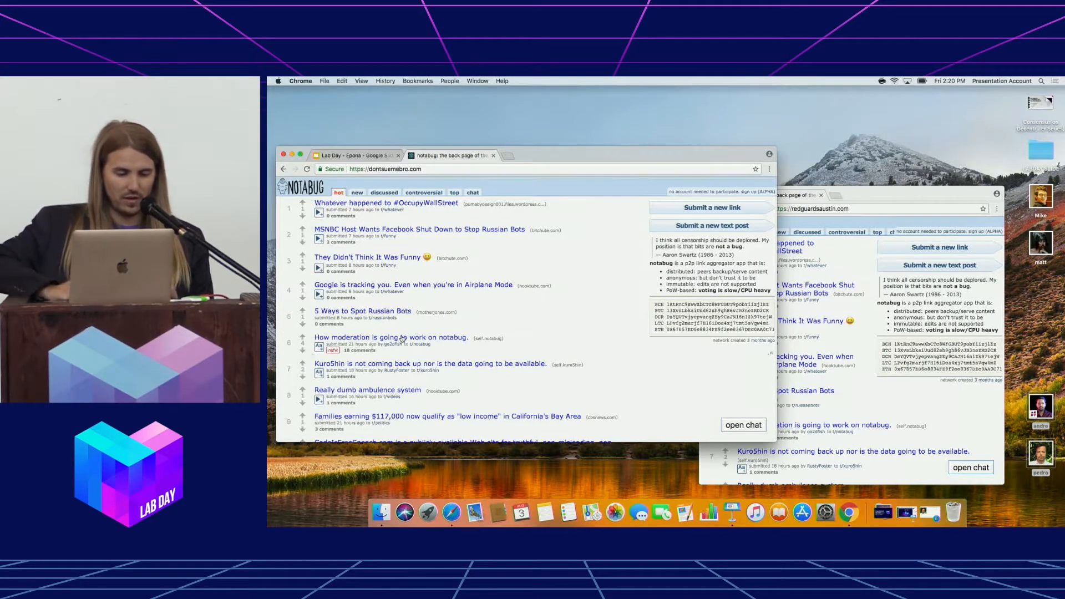
scroll("down", 3)
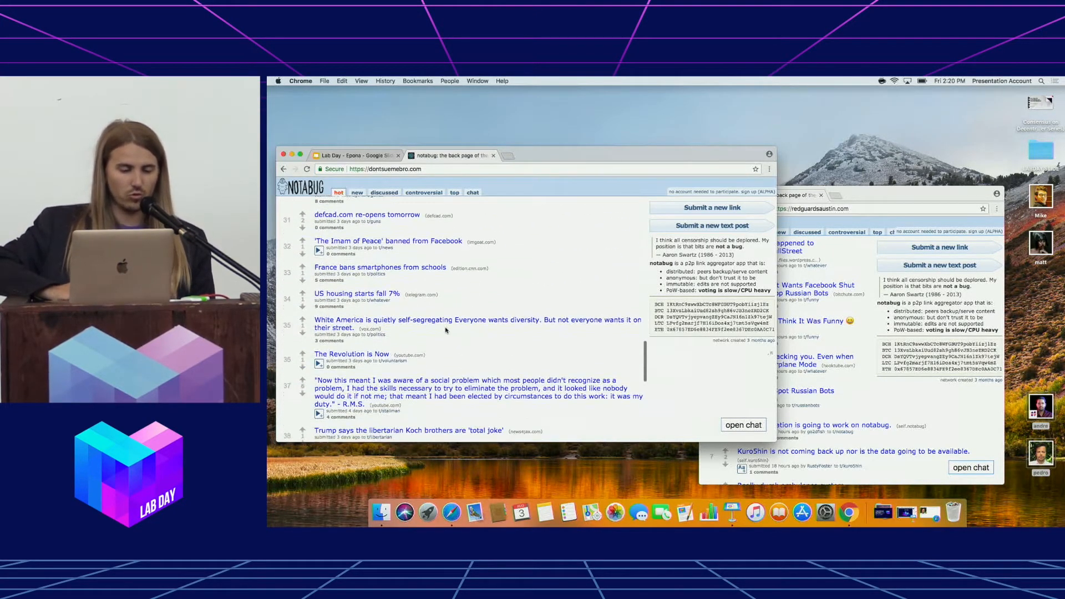
scroll("down", 3)
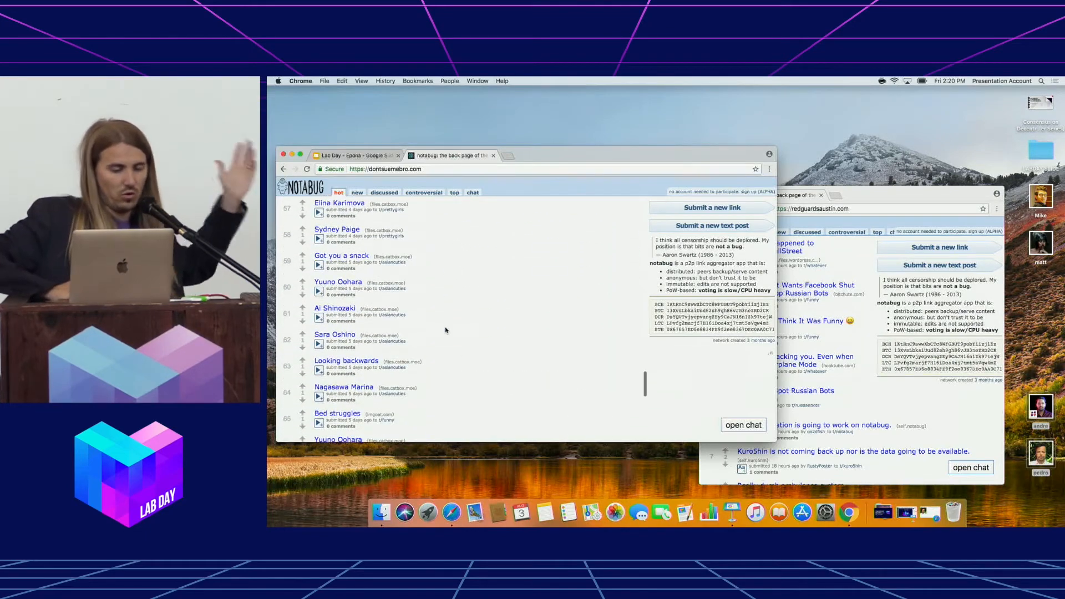
scroll("down", 3)
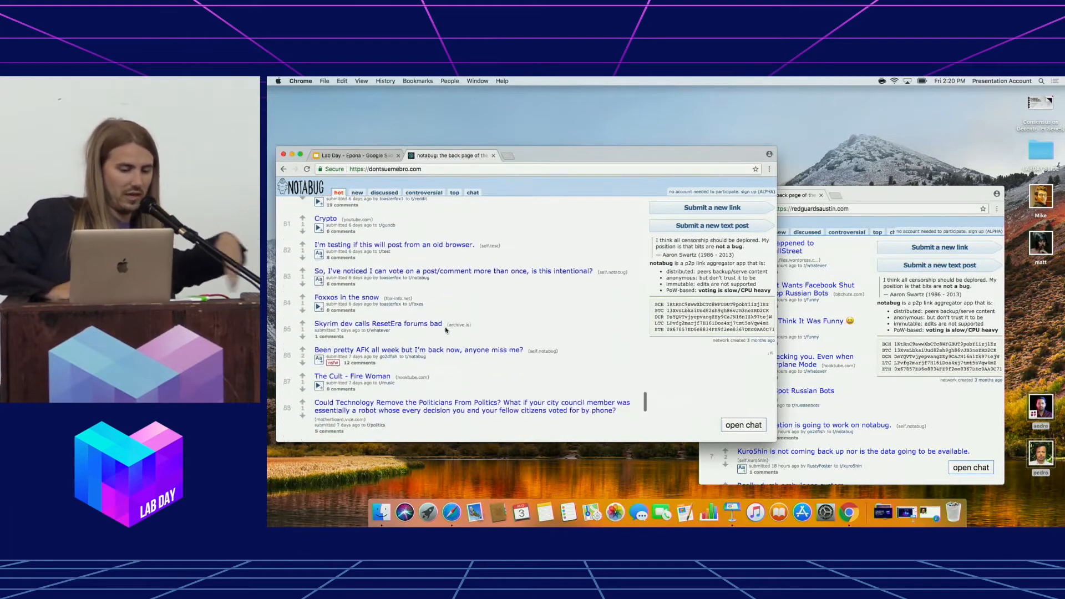
scroll("down", 3)
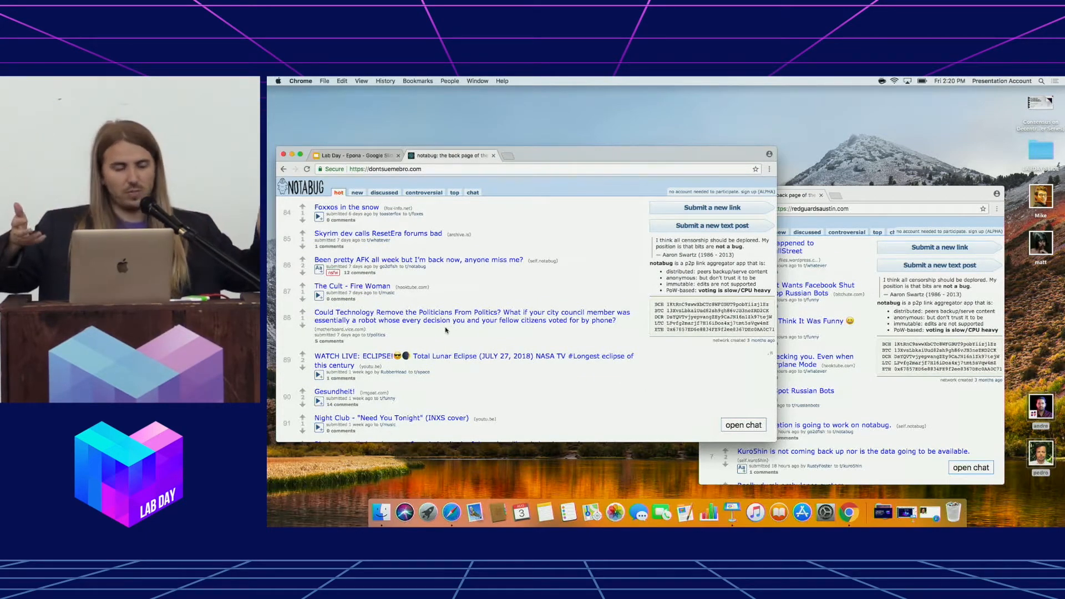
scroll("down", 3)
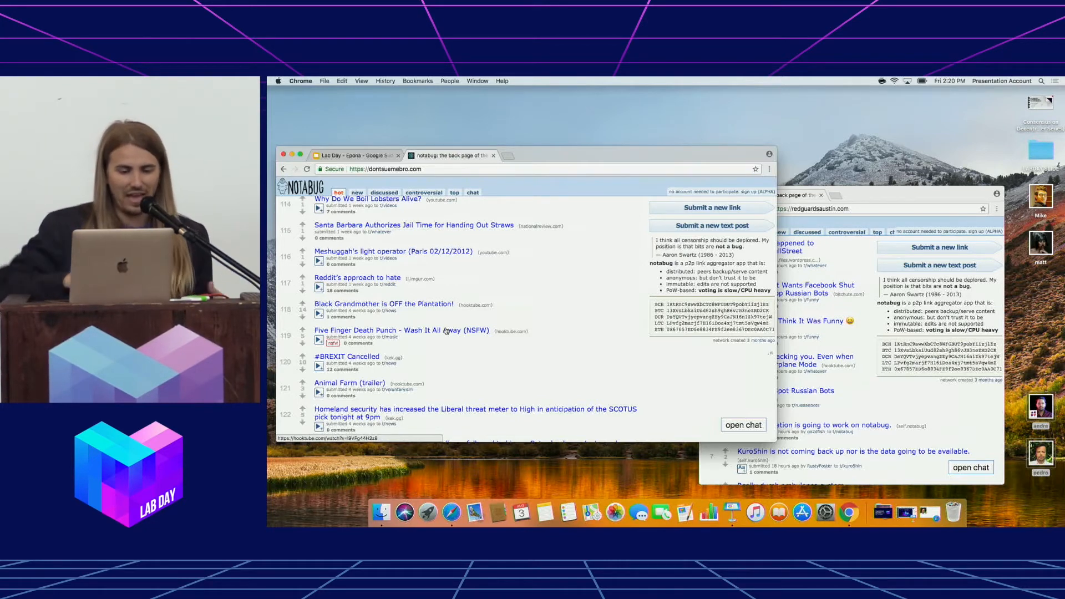
Scroll further so peers load weeks-old posts numbered in the 150s–160s.
scroll("down", 3)
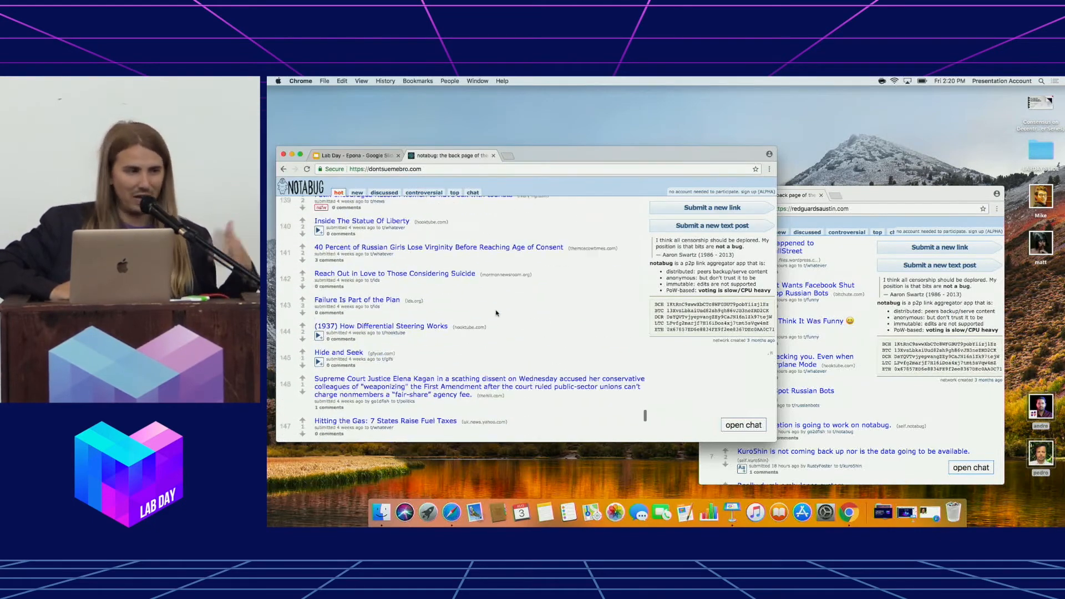
scroll("down", 3)
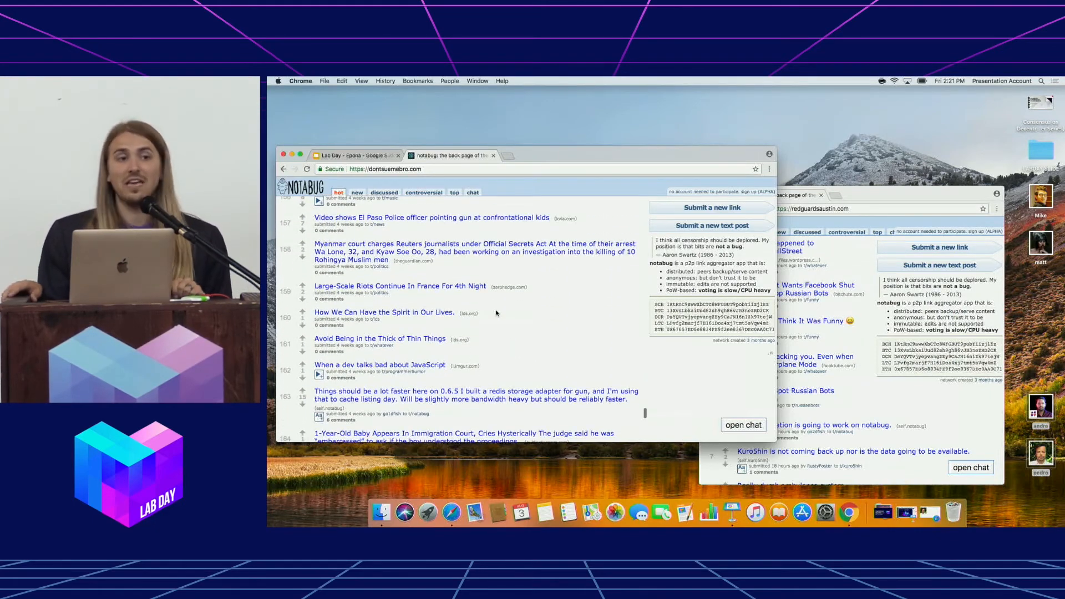